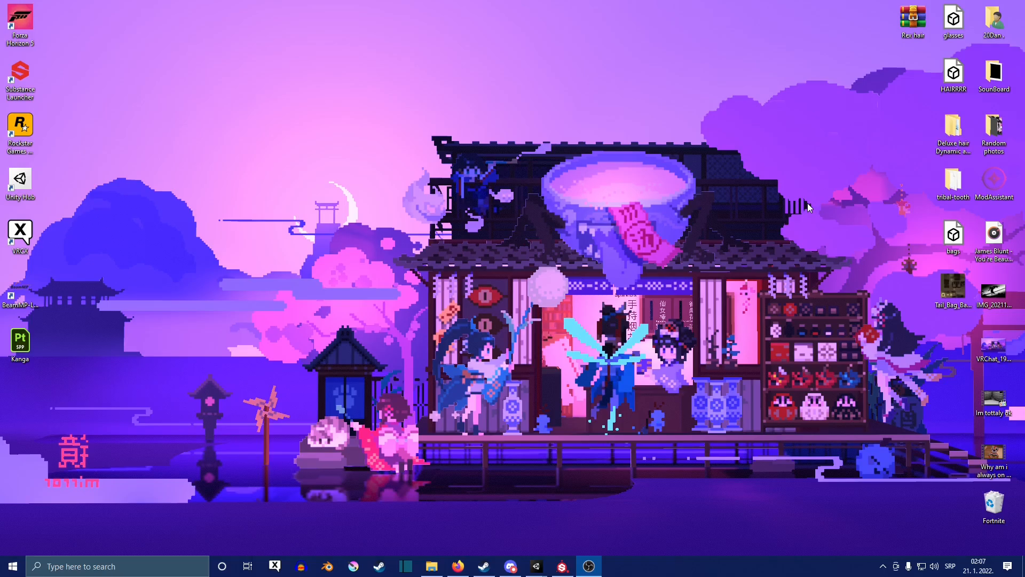
- View the body_material.png mask in Photos and switch back to the Unity avatar project
click(536, 567)
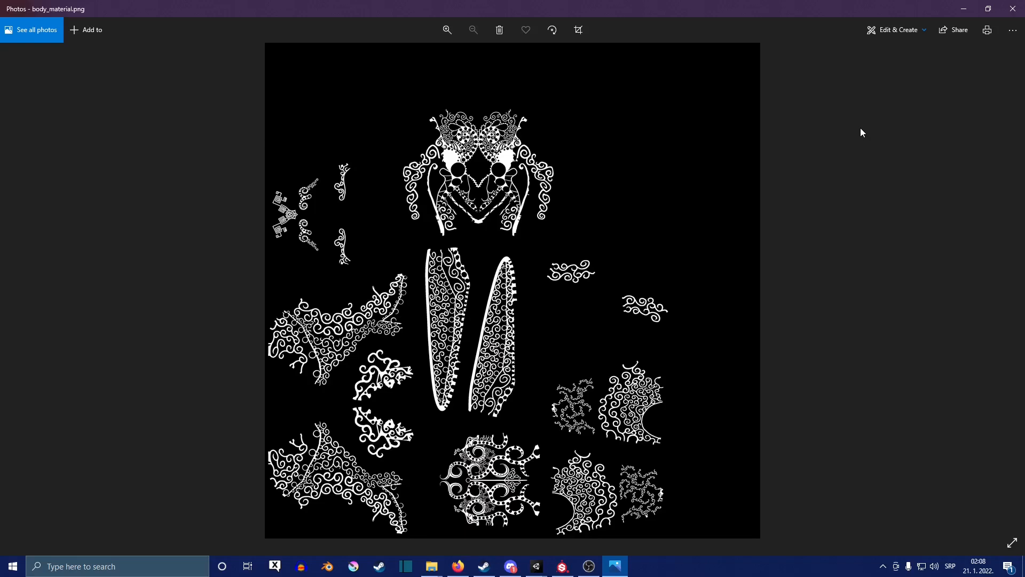
click(535, 566)
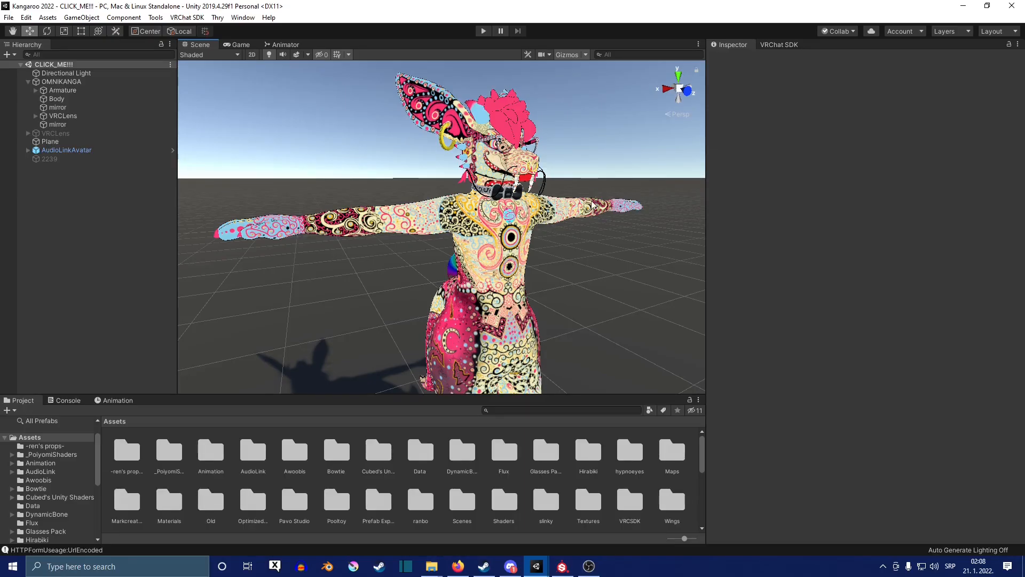
- Select the avatar's Body mesh to show its Poiyomi Pro material in the Inspector
click(56, 98)
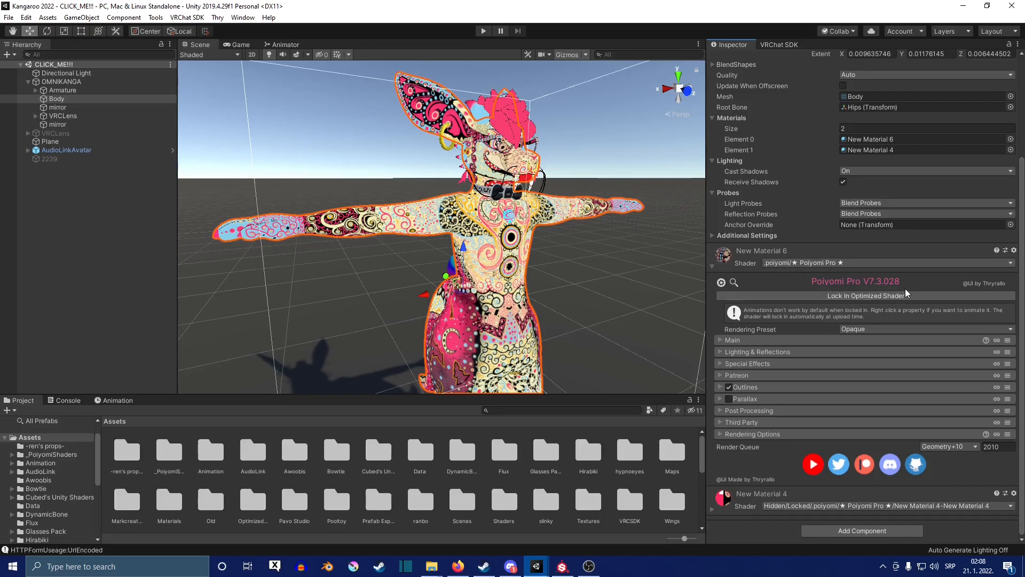
mouse_move(912, 282)
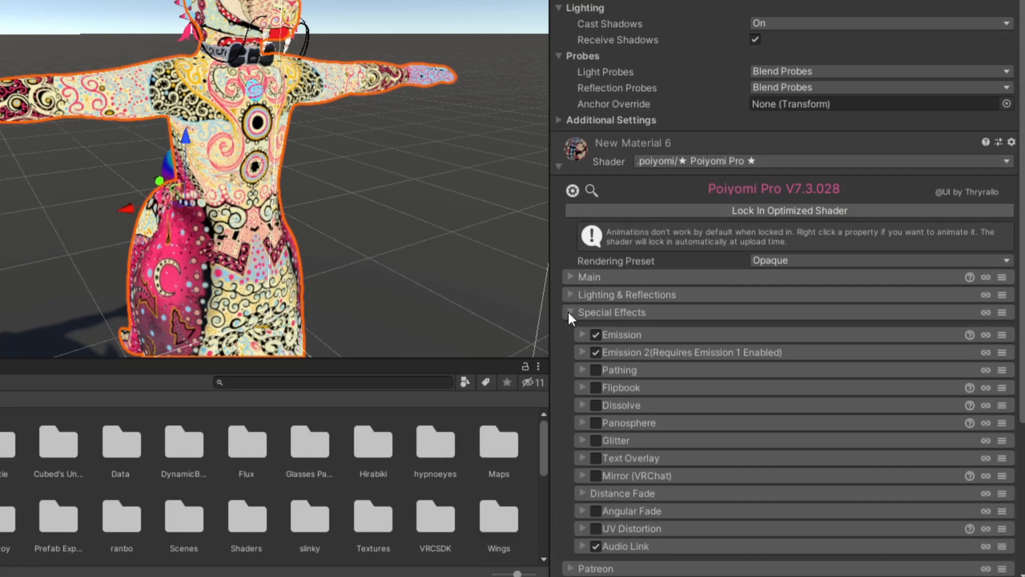
- Expand the material's Emission section and its Audio Link subsection
scroll(down, 3)
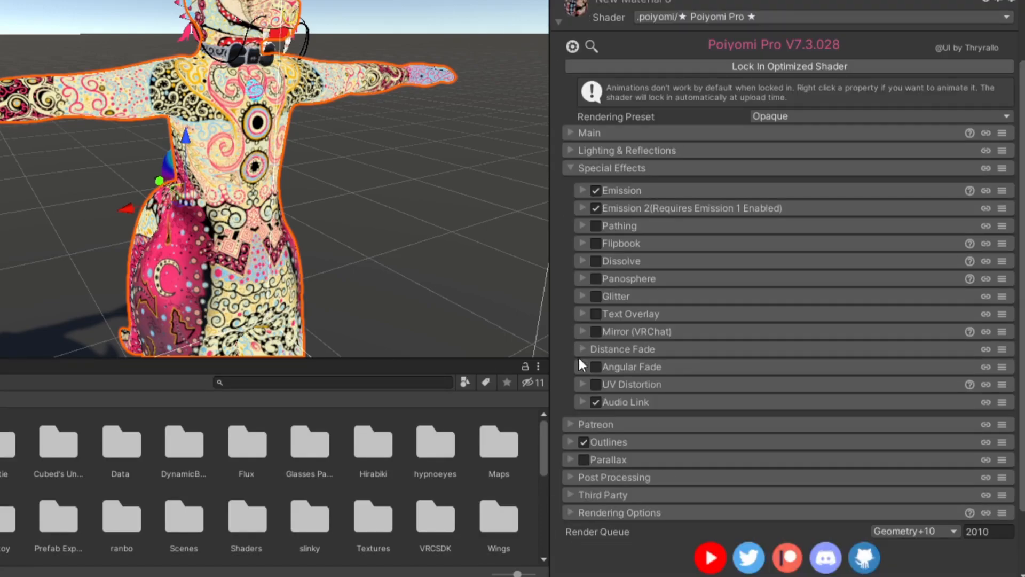
click(595, 401)
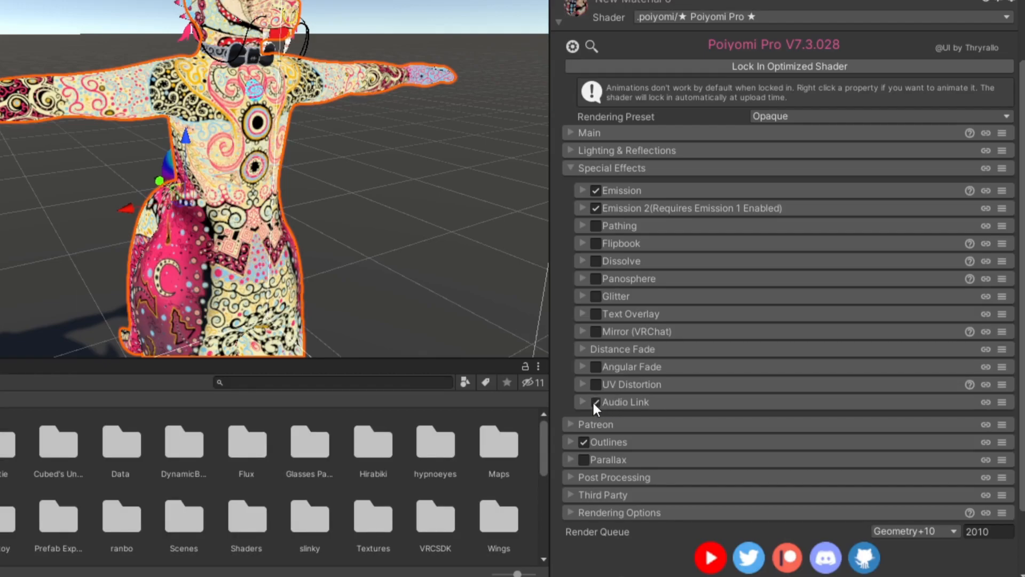
click(582, 190)
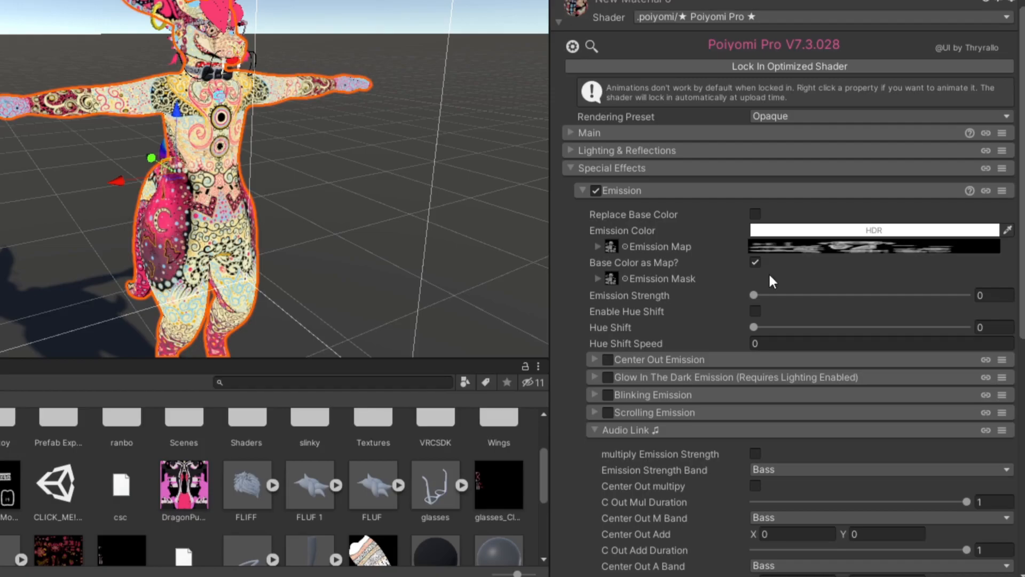
mouse_move(751, 254)
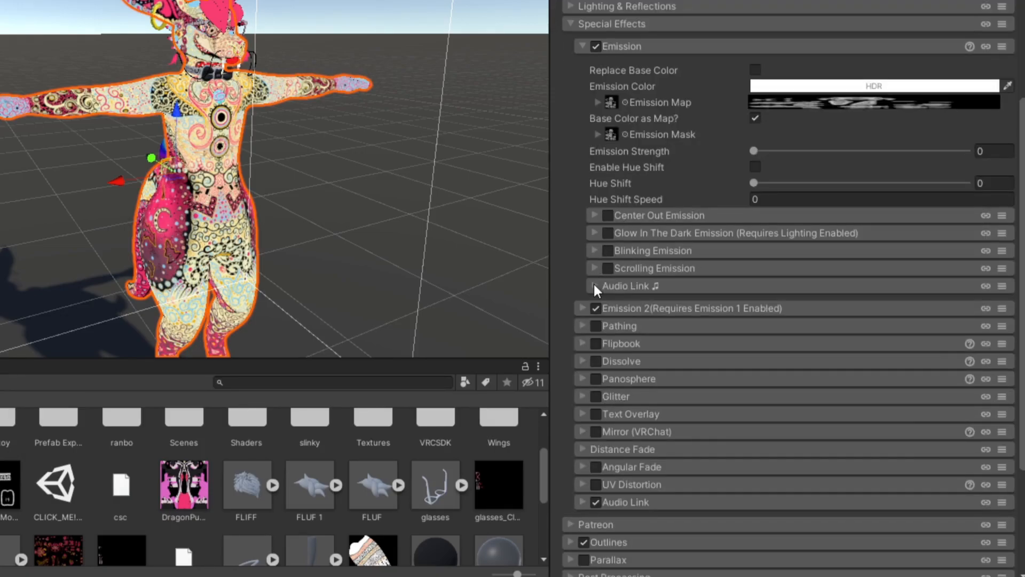
- Keep Emission Add Band on Bass and set Emission Strength Add Y to 2
click(595, 286)
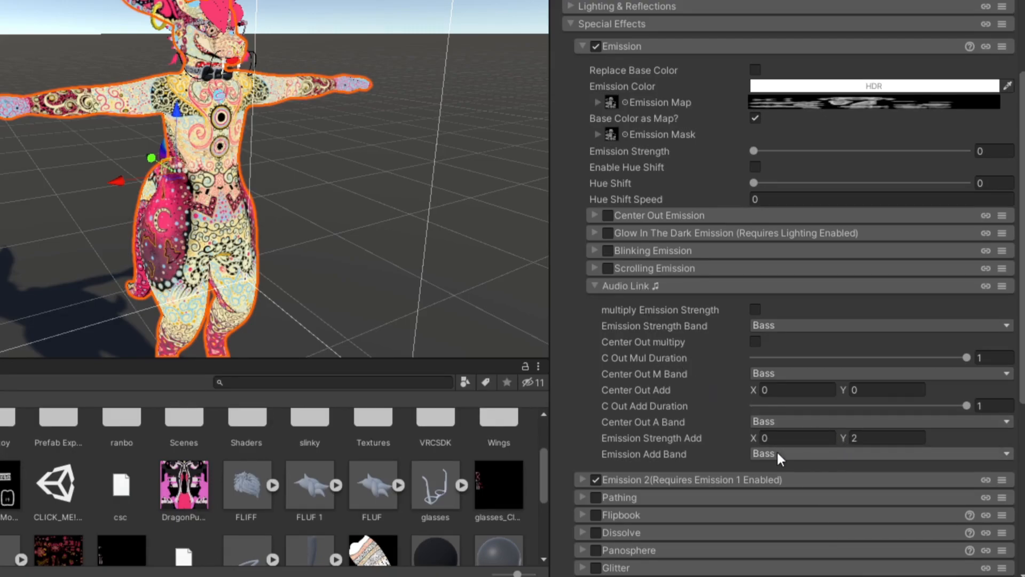
mouse_move(790, 464)
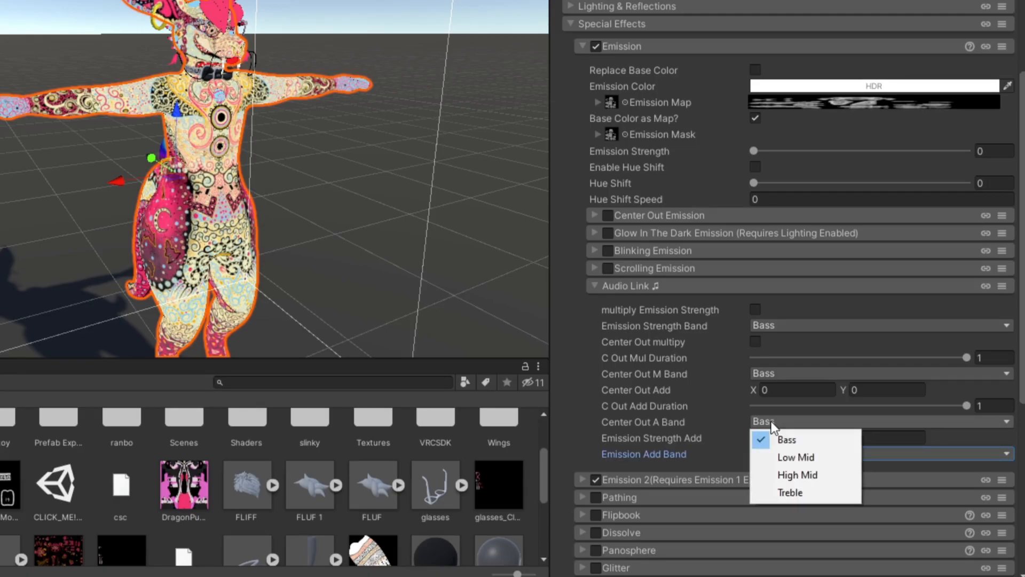
mouse_move(797, 475)
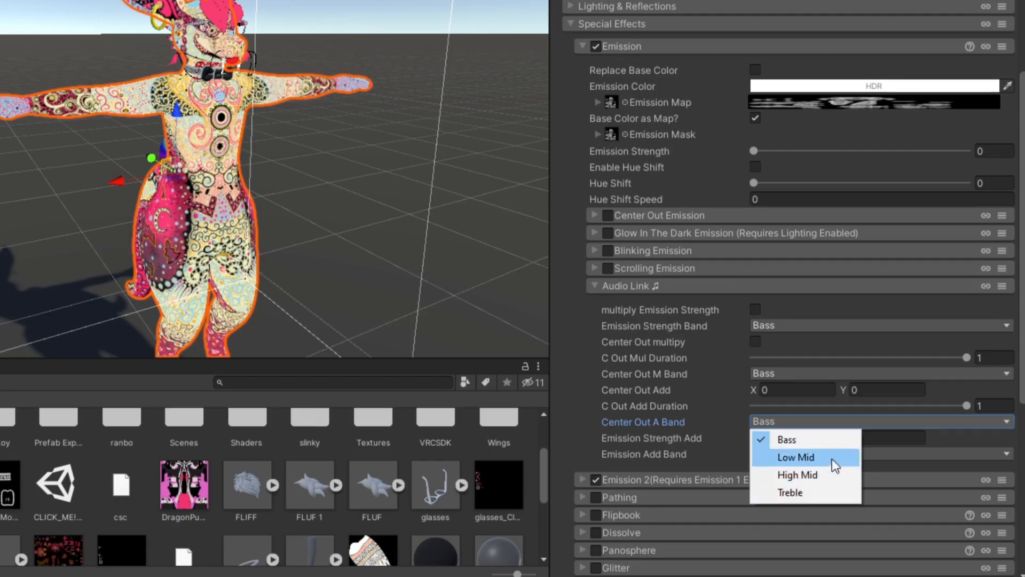
mouse_move(797, 474)
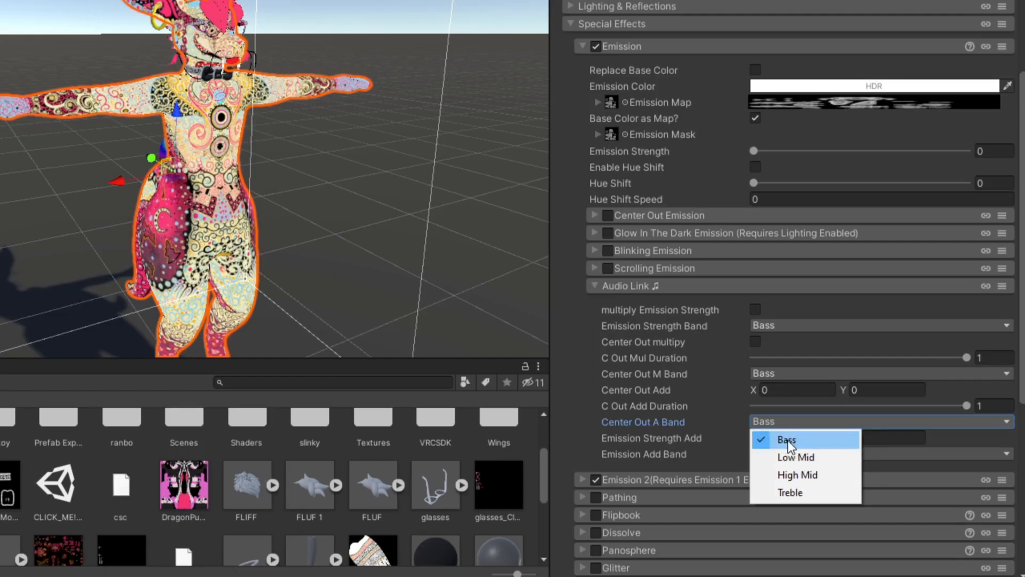
click(787, 439)
text(2)
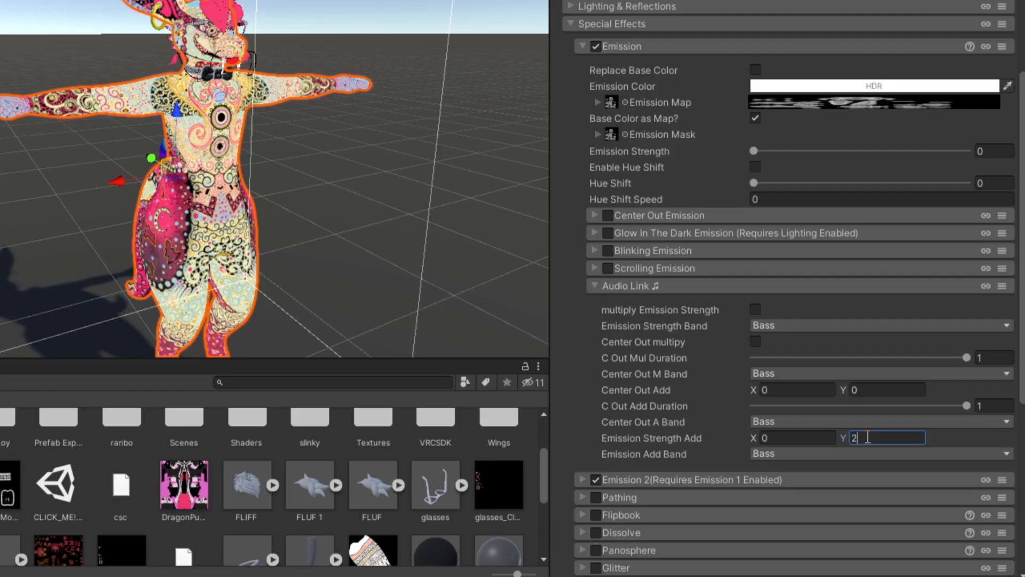
click(886, 390)
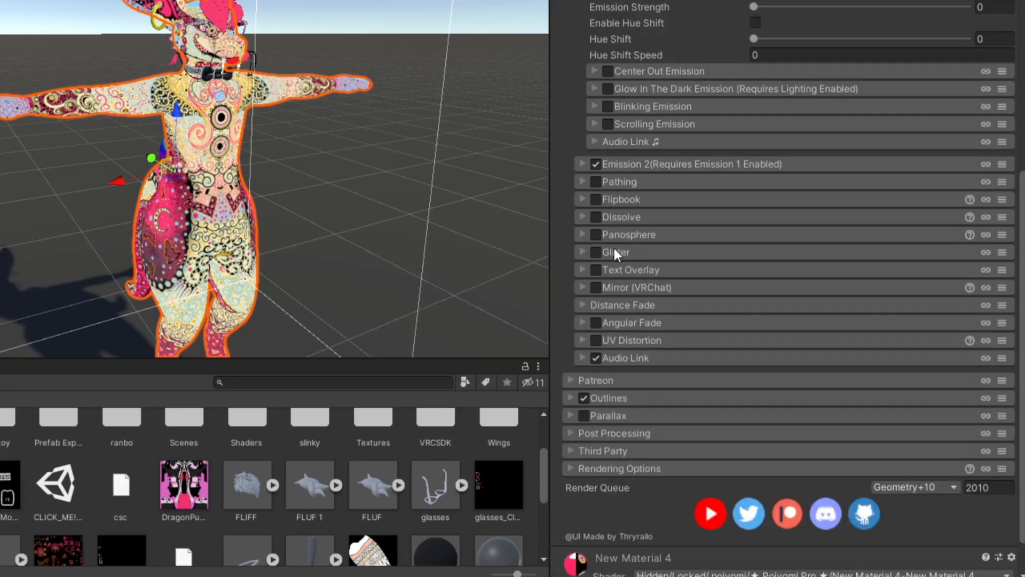
- Expand Emission 2's Audio Link options and set its bands to High Mid with Strength Add Y 1
click(581, 163)
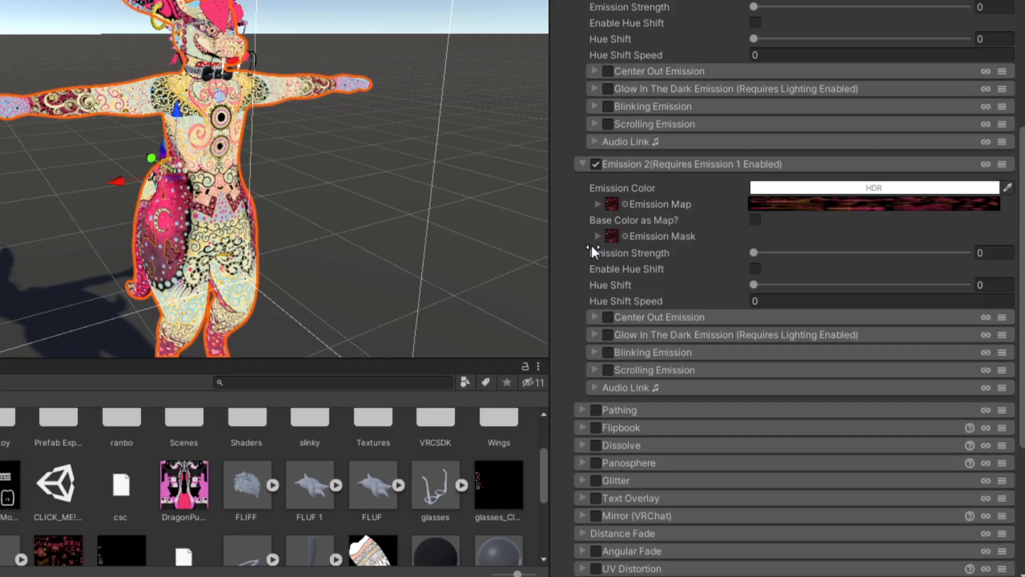
mouse_move(135, 552)
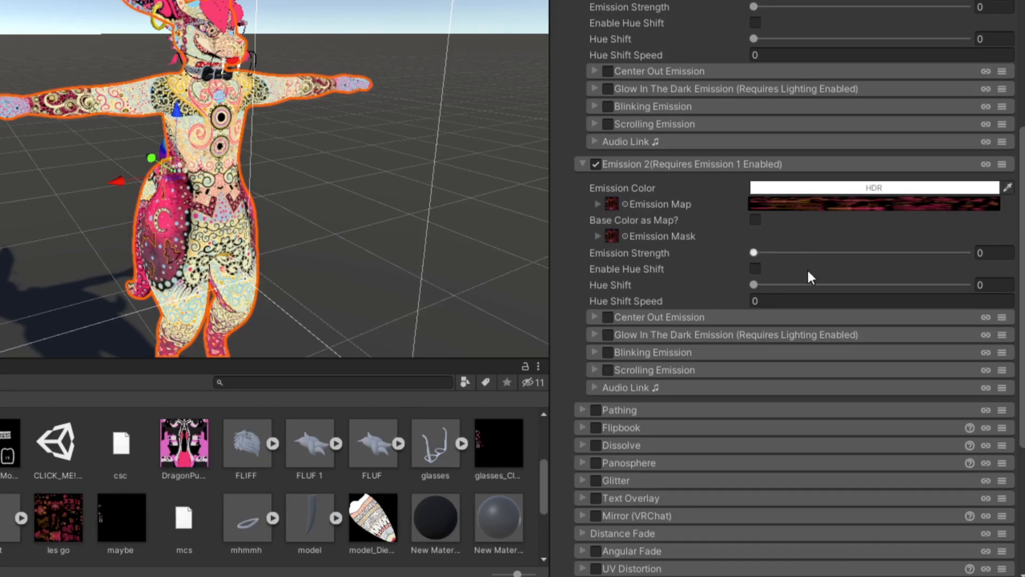
click(595, 387)
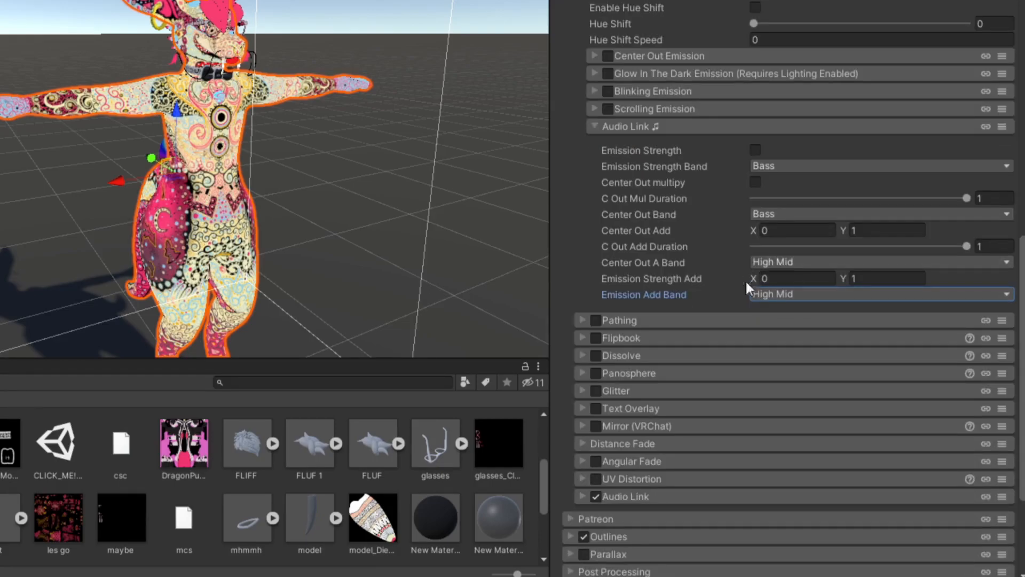
click(498, 445)
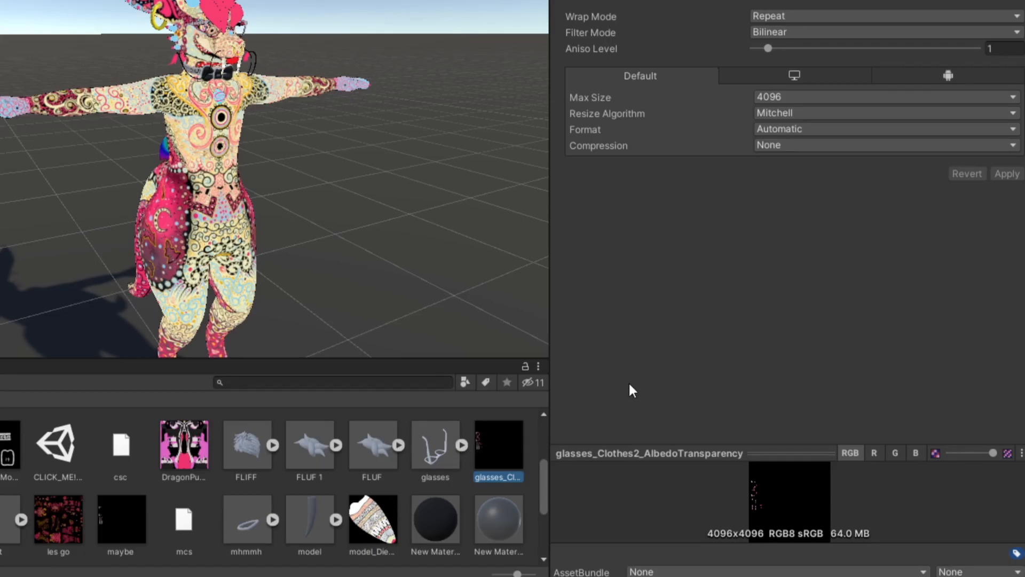
mouse_move(451, 455)
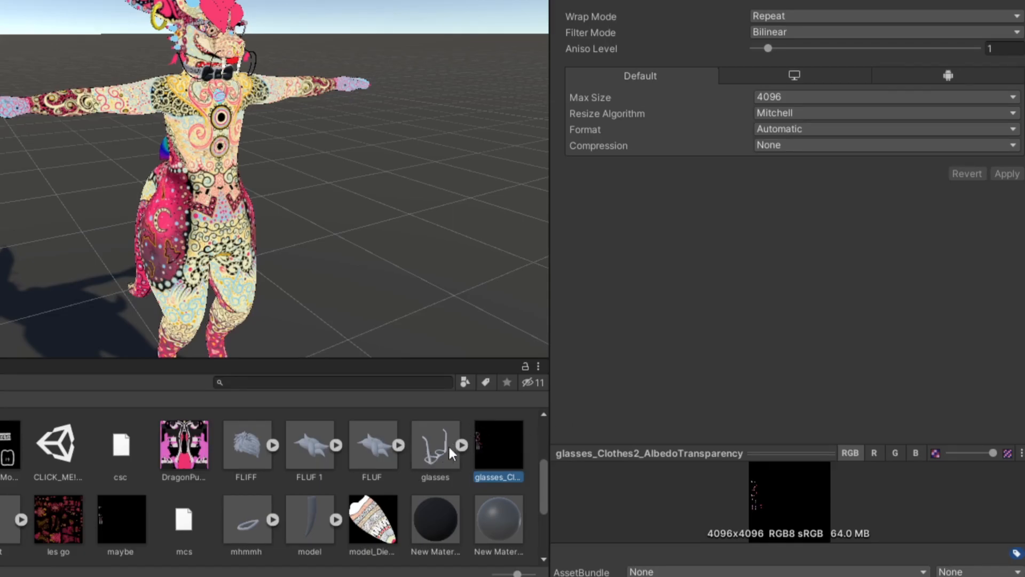
mouse_move(456, 450)
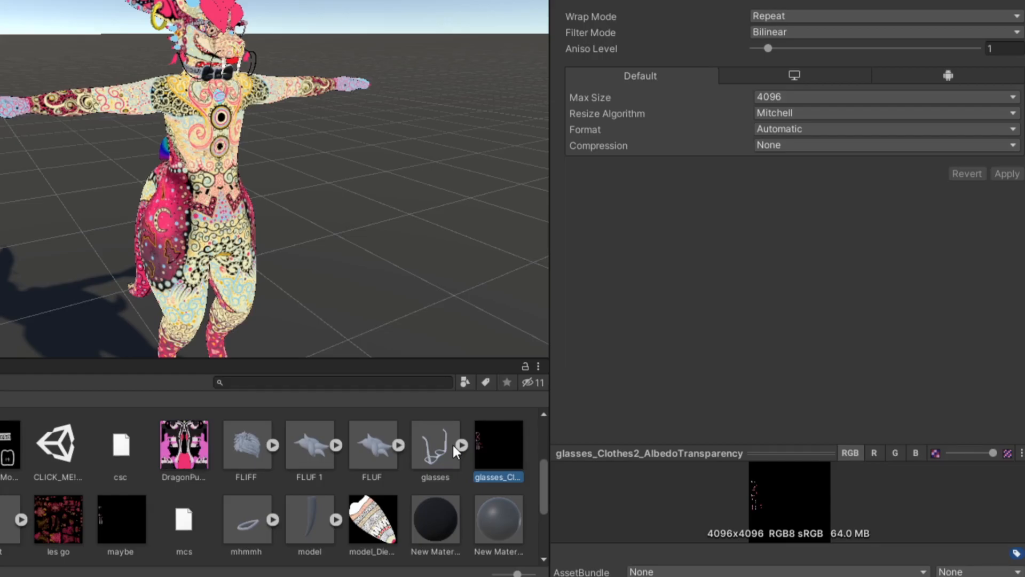
mouse_move(34, 412)
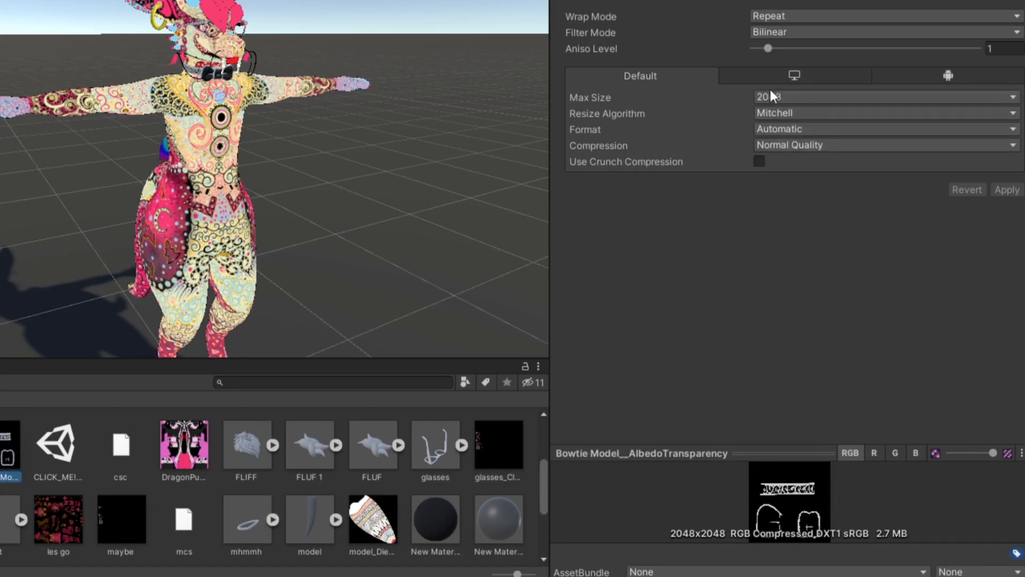
- Set the bowtie texture's Max Size to 4096 and choose a compression setting
click(883, 97)
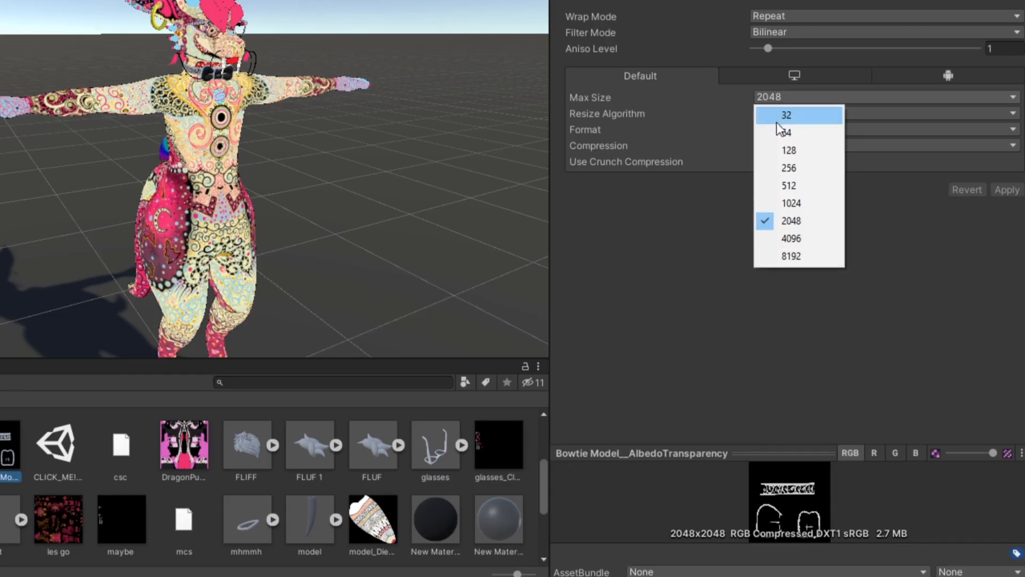
click(791, 238)
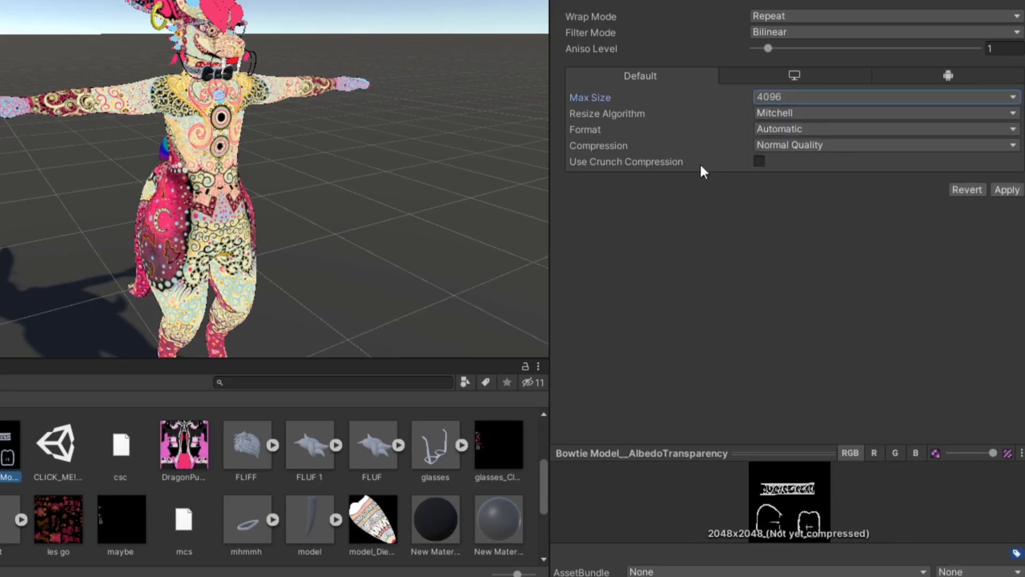
click(883, 144)
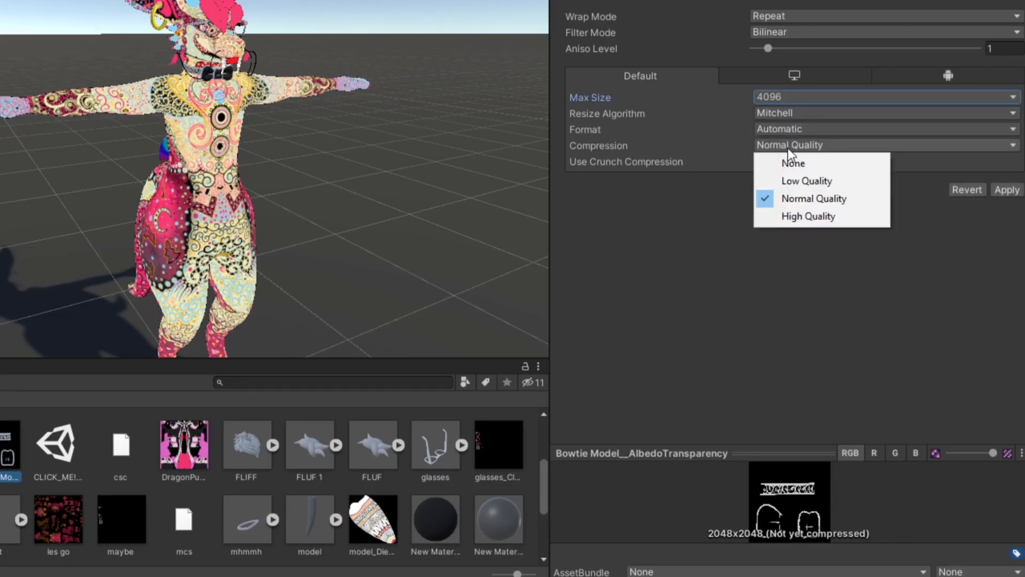
click(794, 162)
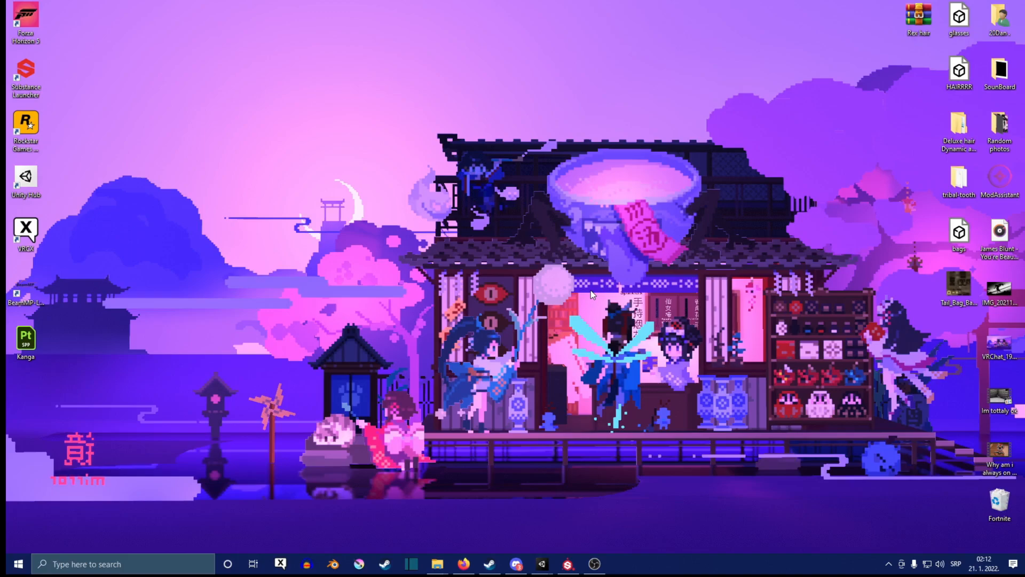
mouse_move(589, 296)
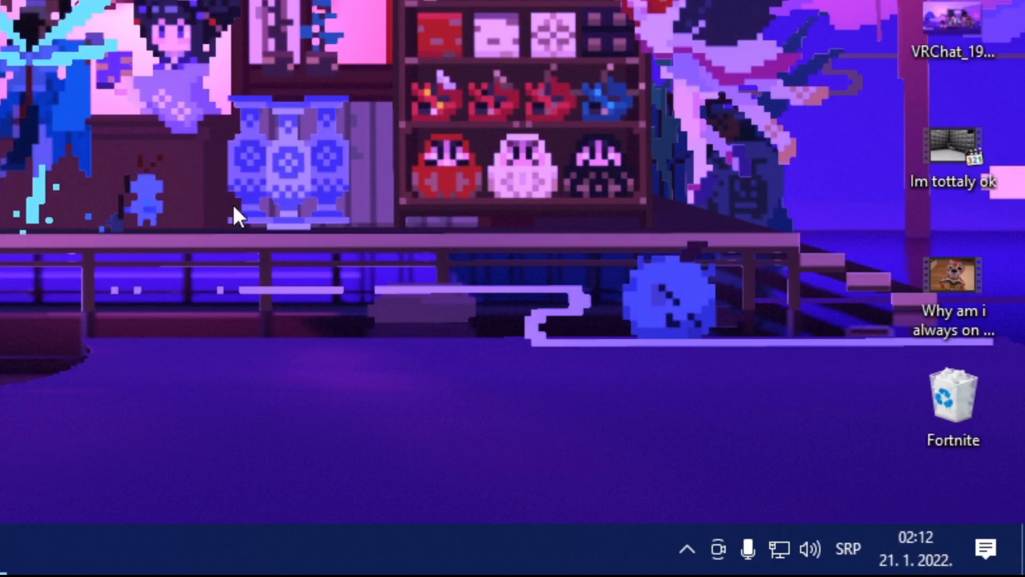
- Bring up the Start menu's power options for Sleep, Shut down and Restart
click(10, 563)
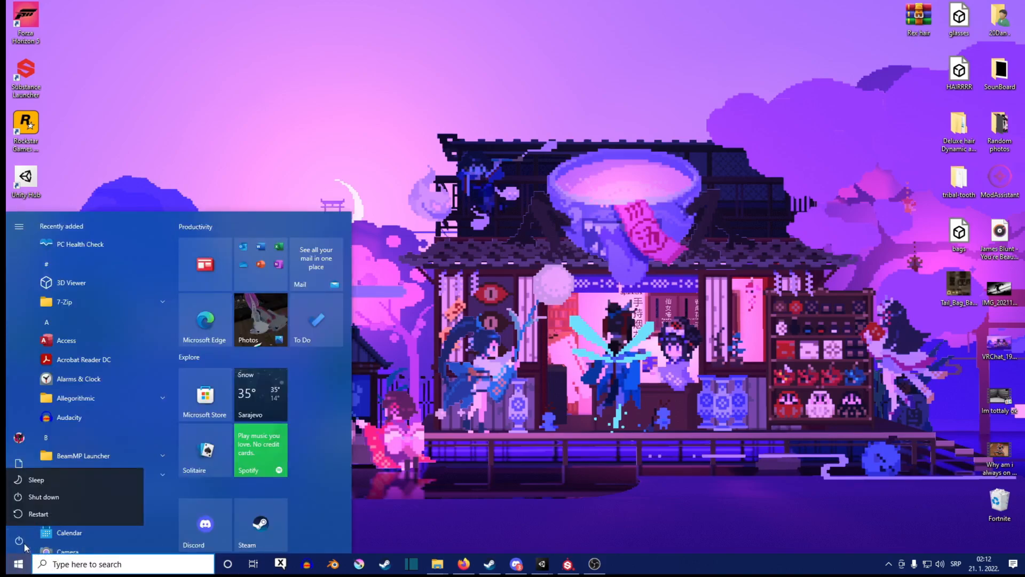